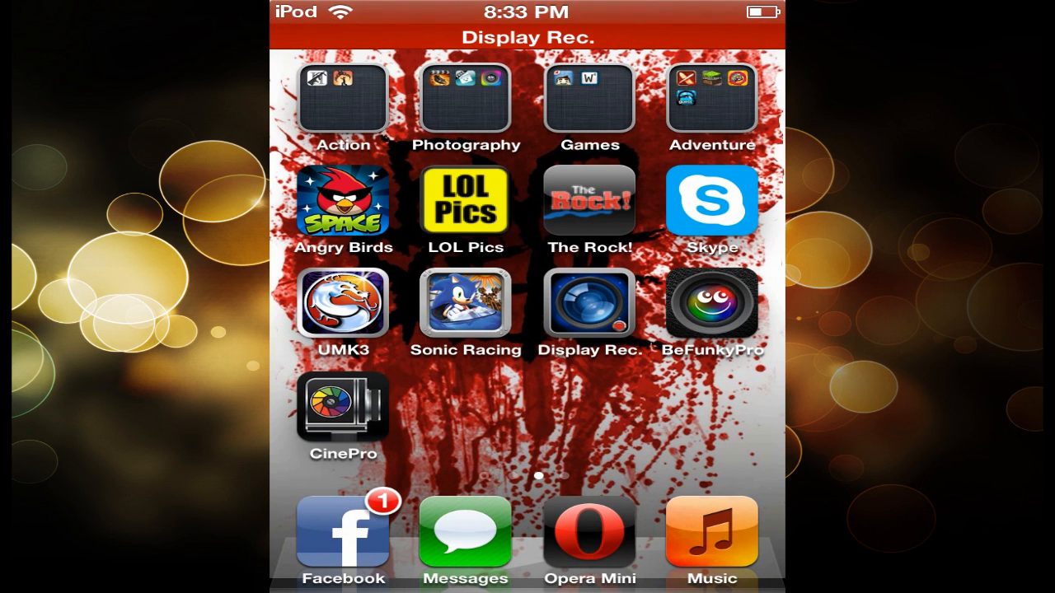
- Launch Display Rec., view its Settings and the Record Type choices, then return to the home screen
left_click(589, 305)
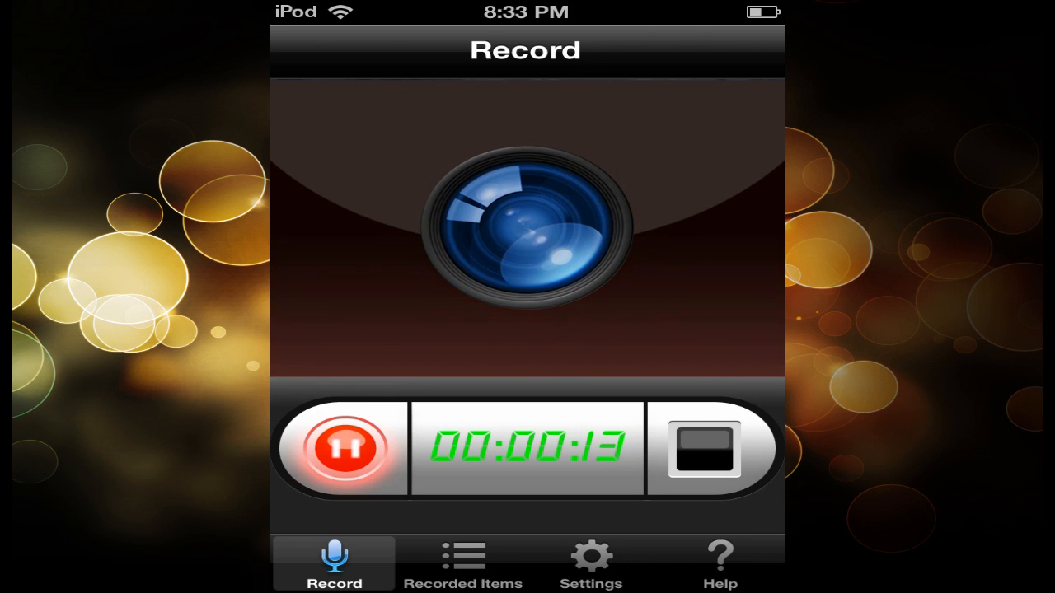
left_click(590, 557)
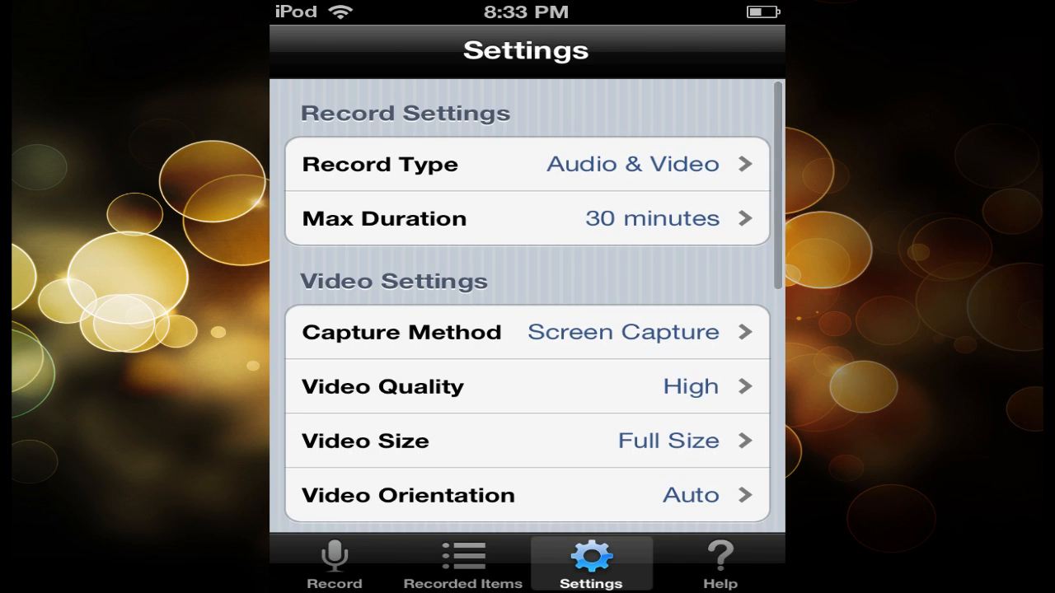
scroll("down", 3)
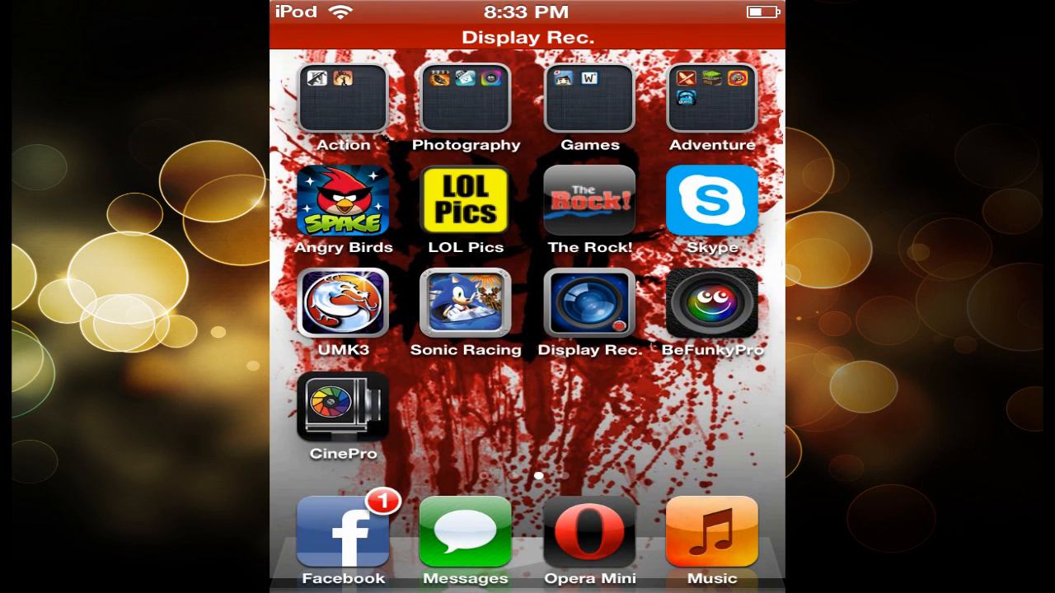
left_click(589, 316)
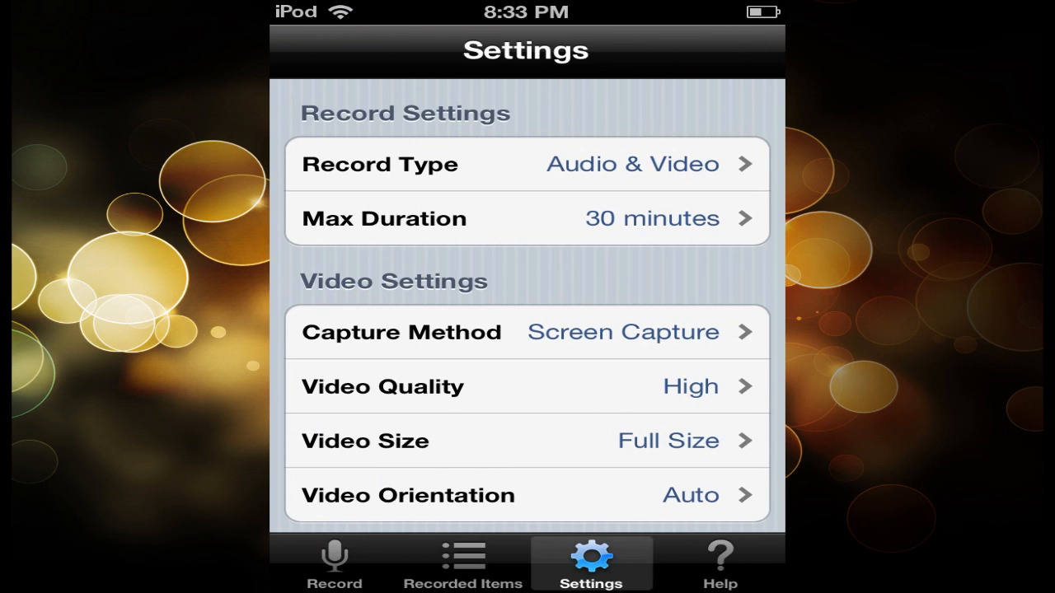
left_click(526, 165)
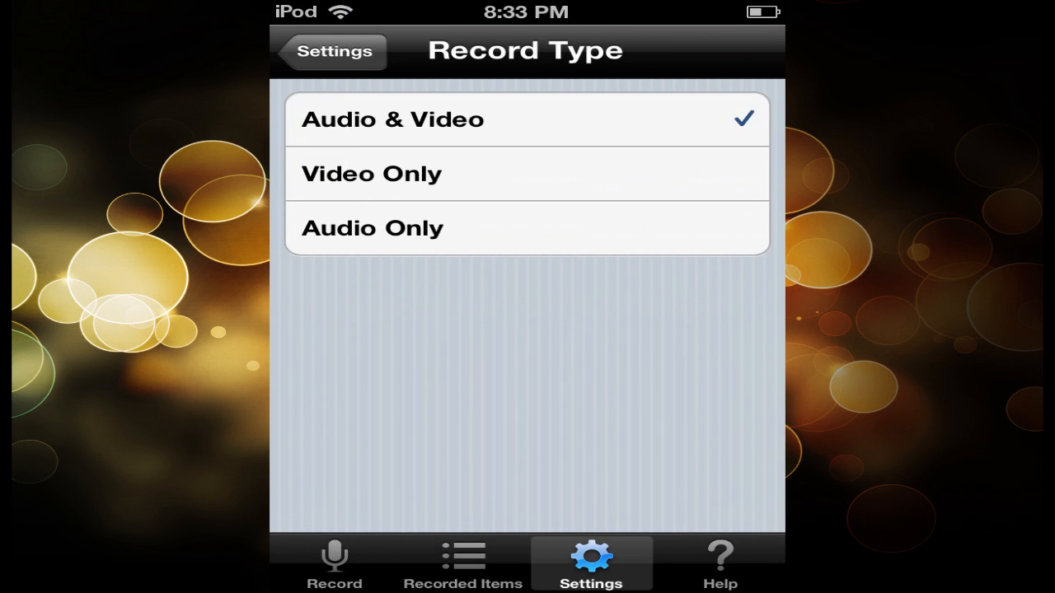
left_click(330, 51)
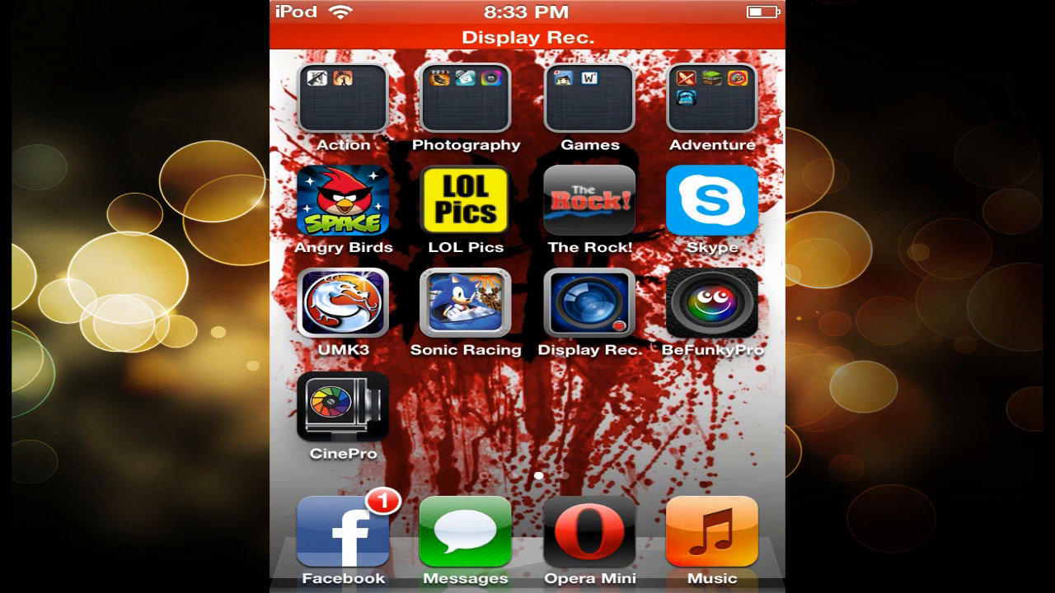
- Reopen Display Rec. and show the Capture Method options with Screen Capture
left_click(590, 306)
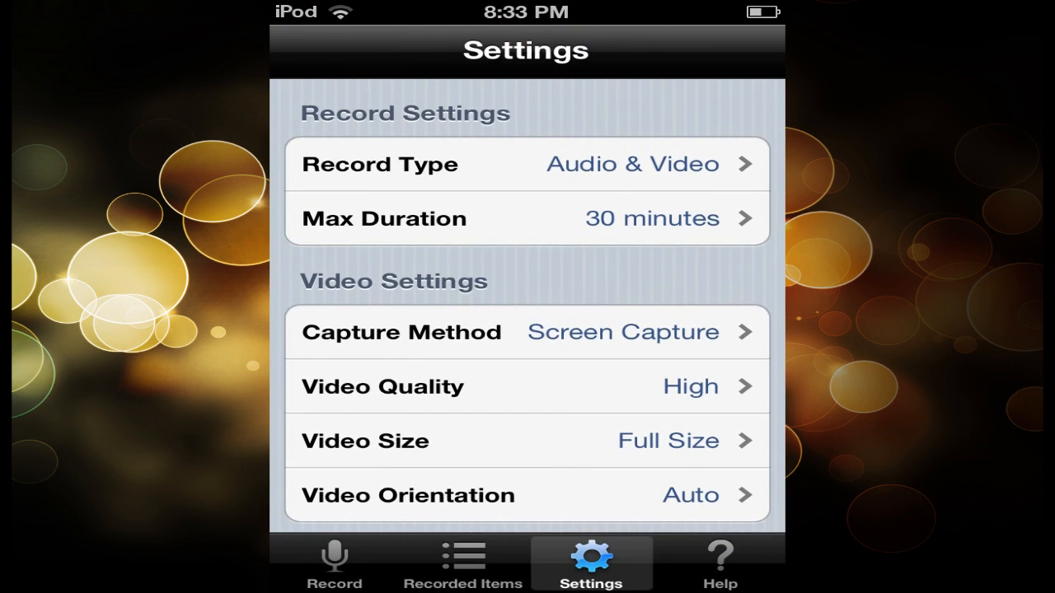
left_click(525, 333)
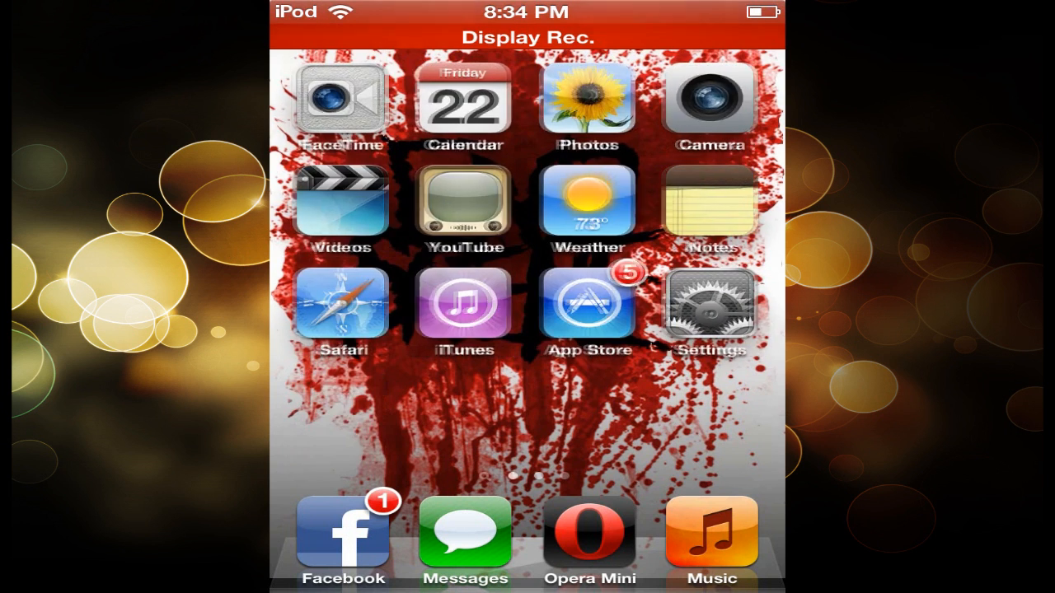
- Swipe to the second home-screen page holding the app folders and Display Rec
scroll("left", 3)
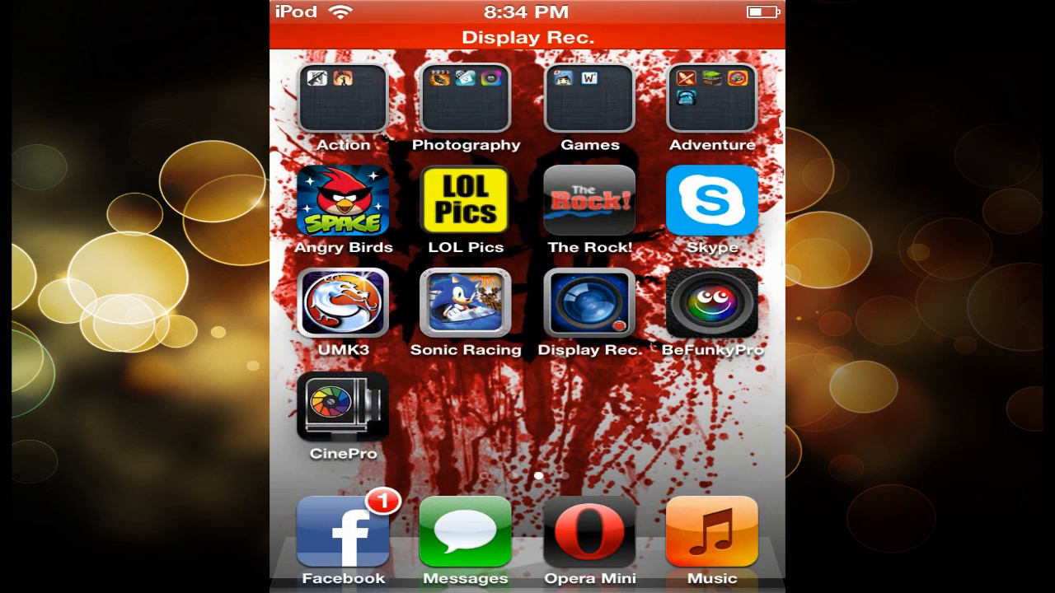